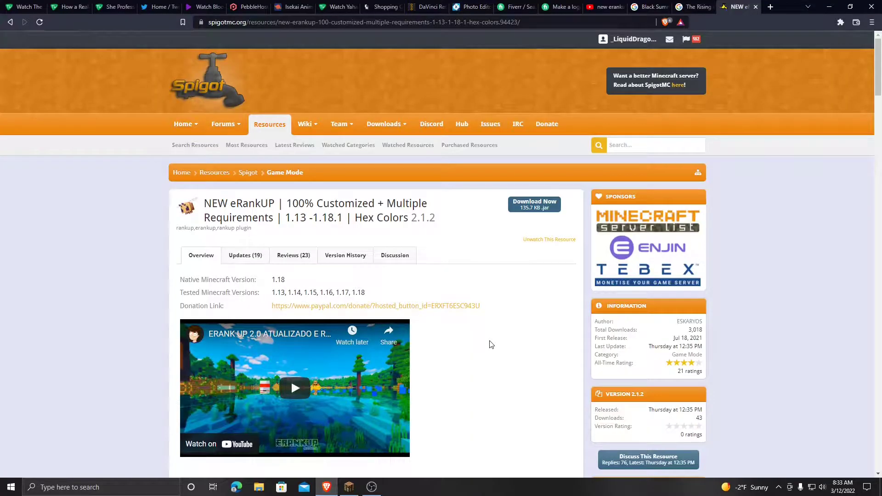
pyautogui.moveTo(534, 204)
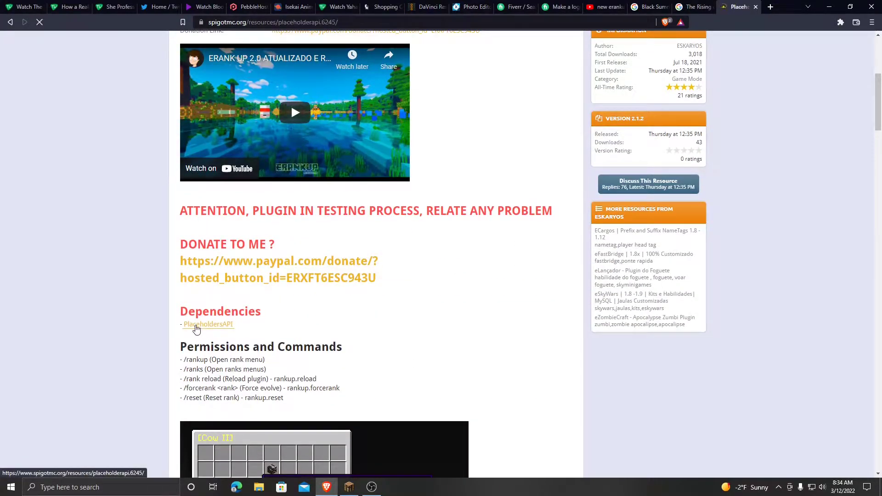
# Download the PlaceholderAPI jar from its SpigotMC dependency page and bring up the server's file manager.
pyautogui.click(208, 324)
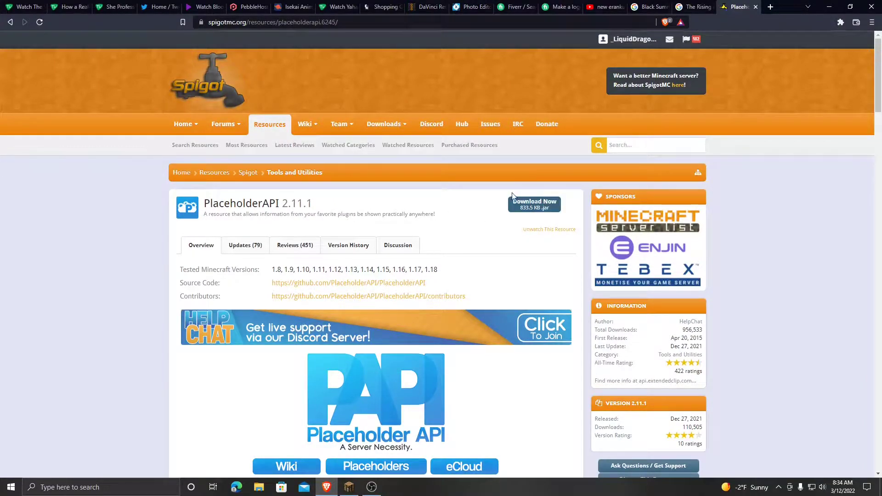
pyautogui.click(247, 7)
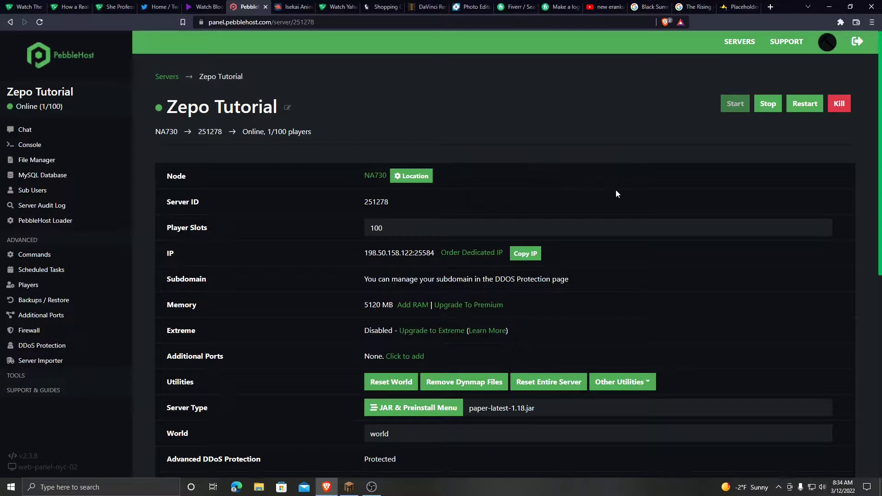
pyautogui.click(37, 159)
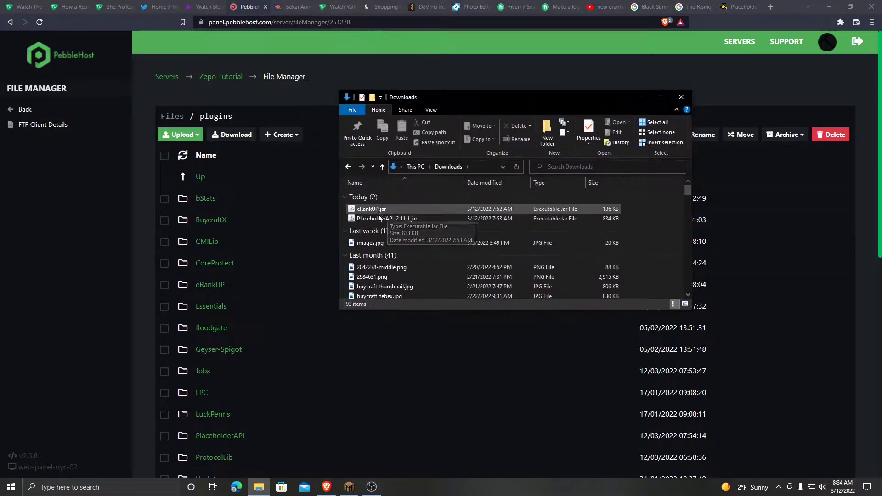
pyautogui.moveTo(268, 246)
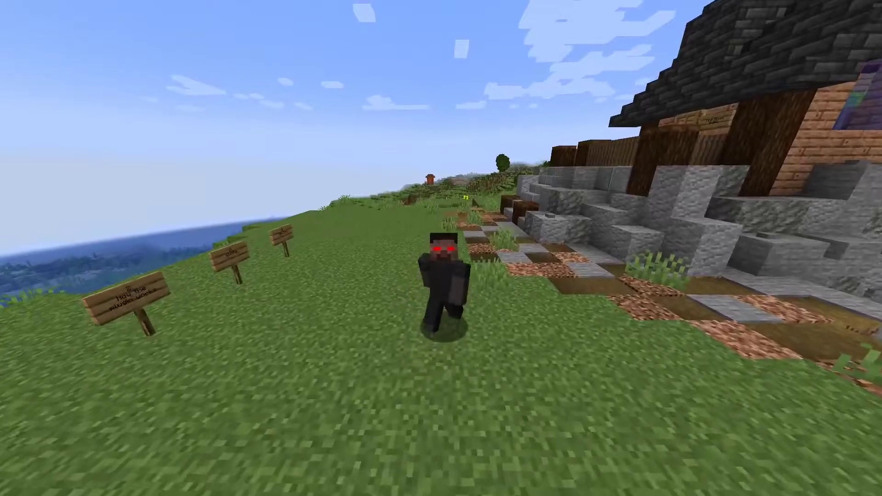
# Run chat commands in game, including rankup, to check the loaded plugins and rank progress.
pyautogui.write('/placefeature')
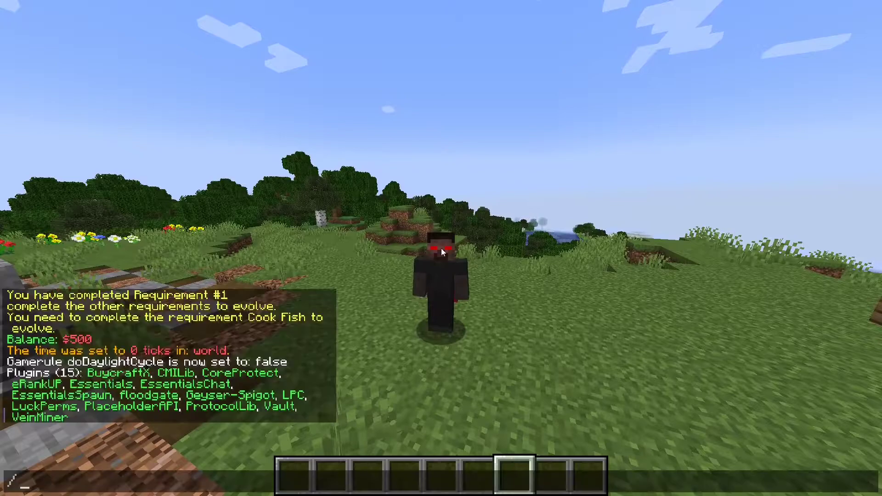
pyautogui.write('rankup')
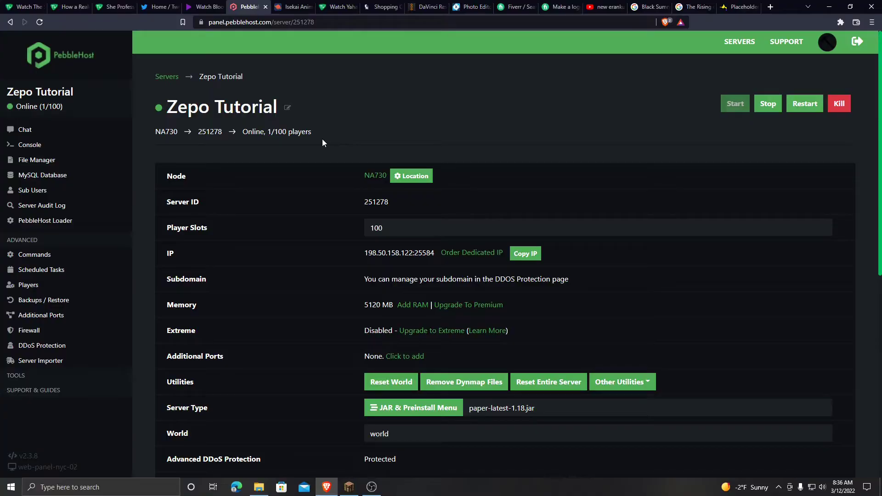
# Navigate the file manager into eRankUP's ranks folder listing default, fish1, fish2 and fish3.
pyautogui.click(36, 160)
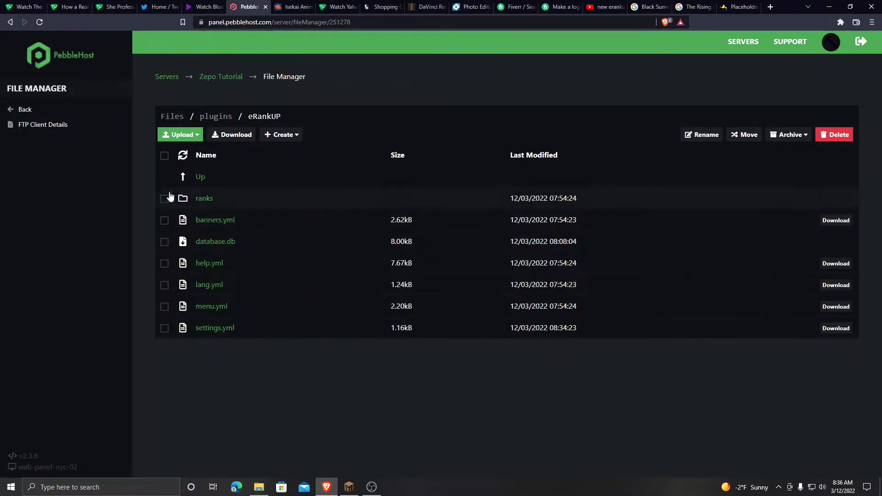
pyautogui.click(204, 199)
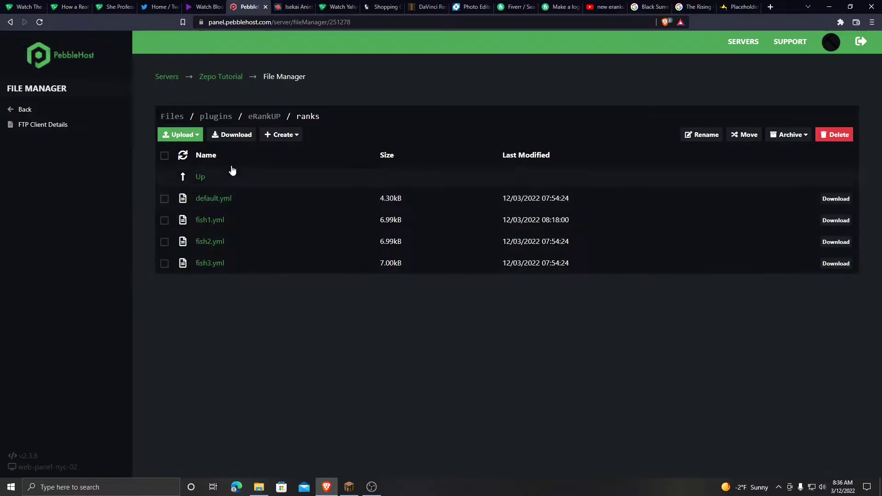
pyautogui.moveTo(210, 224)
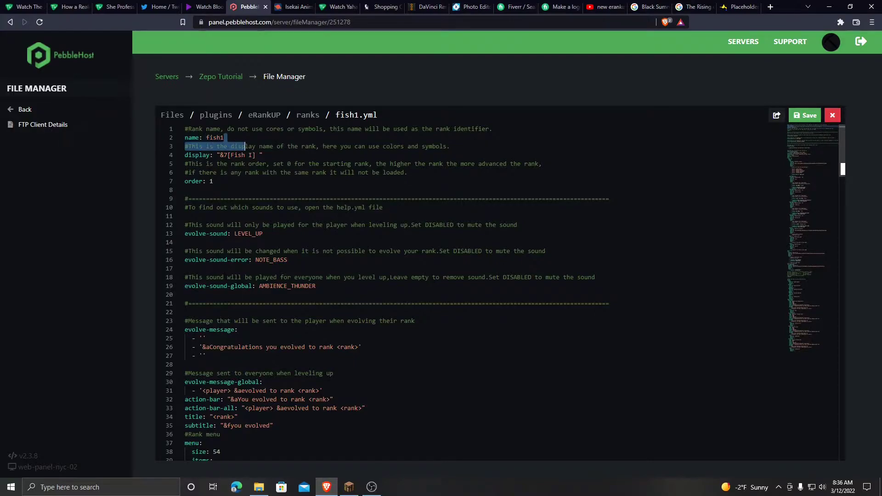
# Review fish1.yml's rank item lore and the requirement_1 display line with its slot value.
pyautogui.click(212, 181)
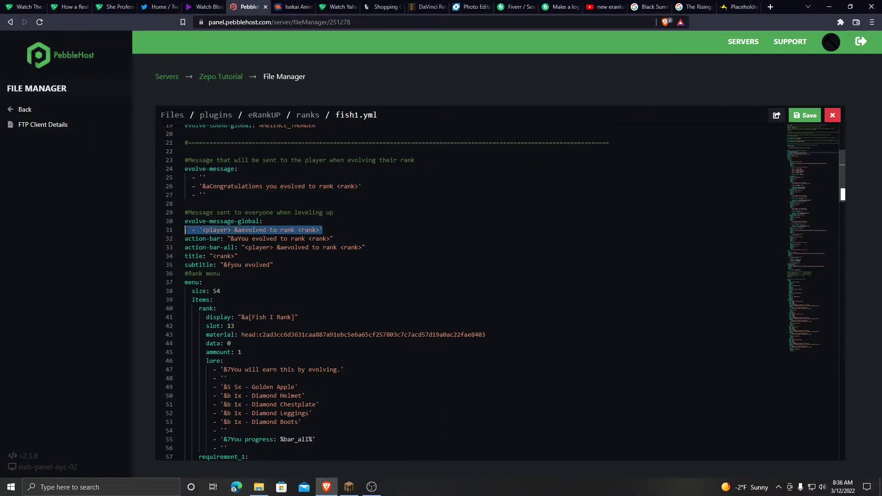
pyautogui.scroll(-3)
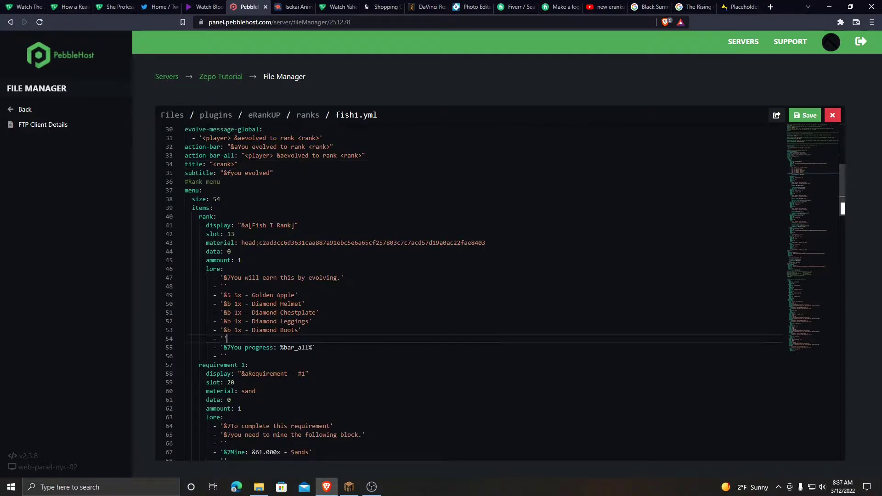
pyautogui.moveTo(209, 270); pyautogui.dragTo(227, 339)
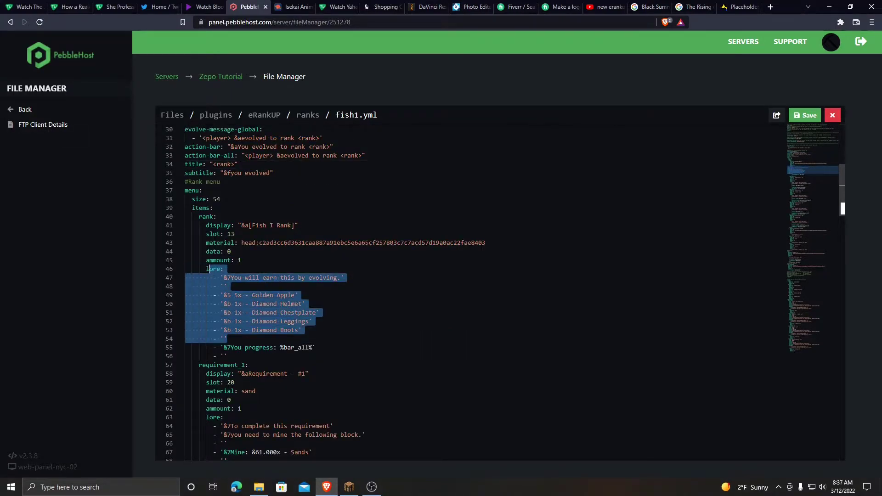
pyautogui.click(305, 304)
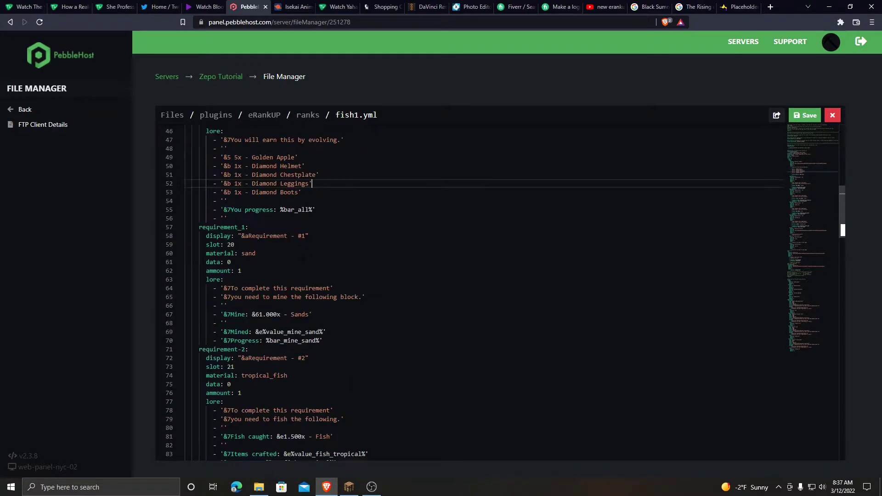
pyautogui.doubleClick(257, 236)
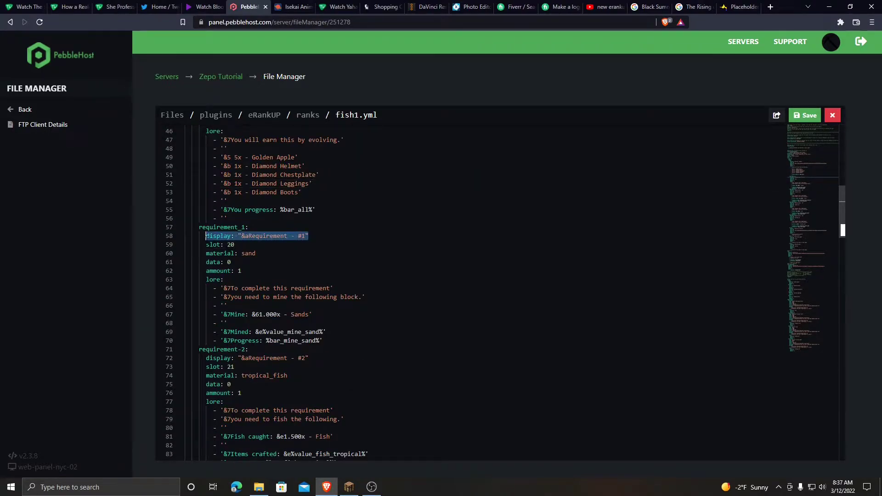
pyautogui.click(306, 236)
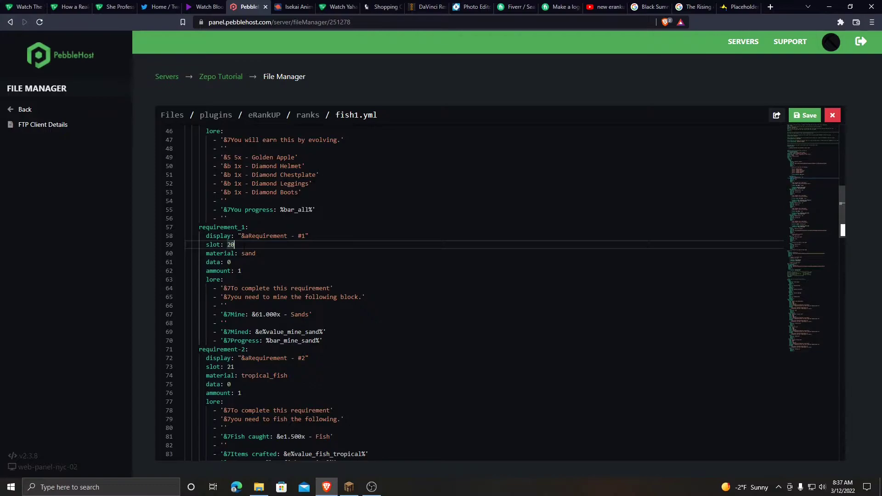
pyautogui.moveTo(349, 487)
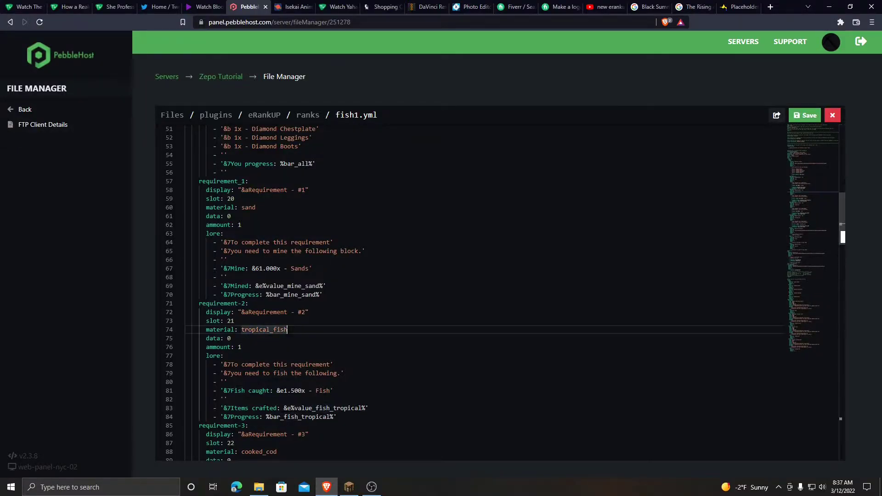
# Go through the remaining fishing requirements down to the Cod cooking requirement line.
pyautogui.scroll(-3)
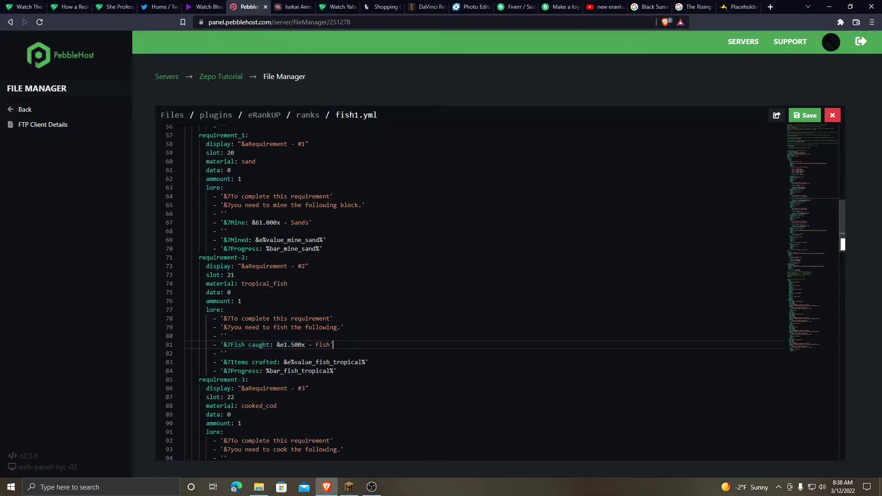
pyautogui.scroll(-3)
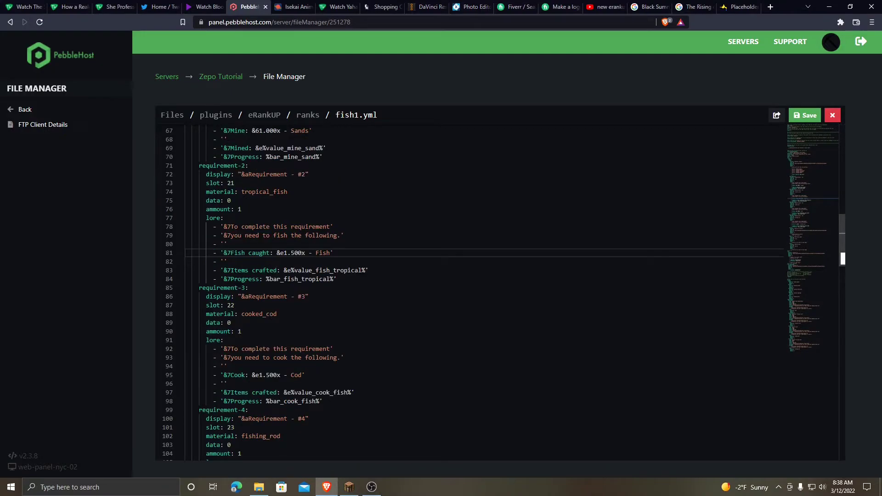
pyautogui.click(304, 374)
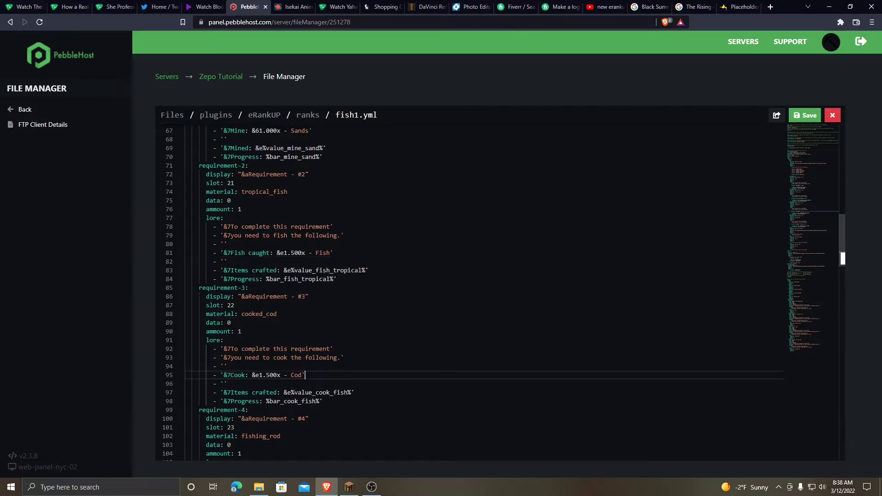
pyautogui.scroll(-3)
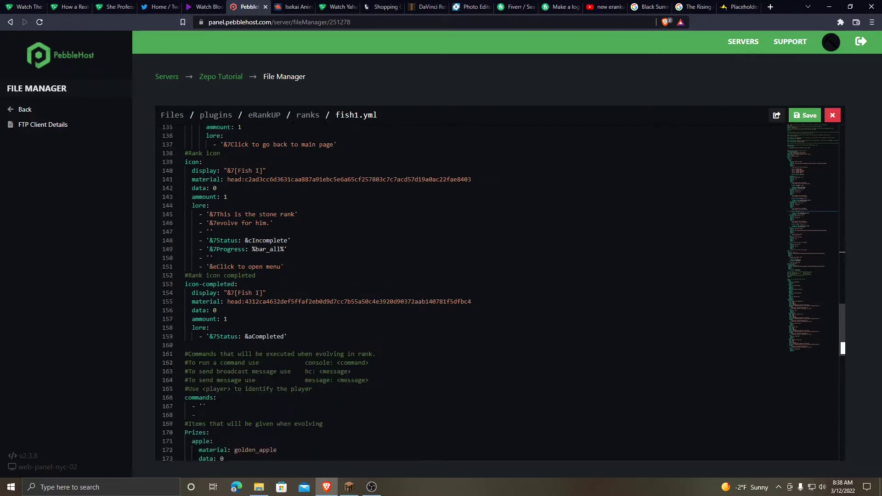
# Review the Prizes section of fish1.yml, noting the diamond_helmet prize entry.
pyautogui.scroll(-3)
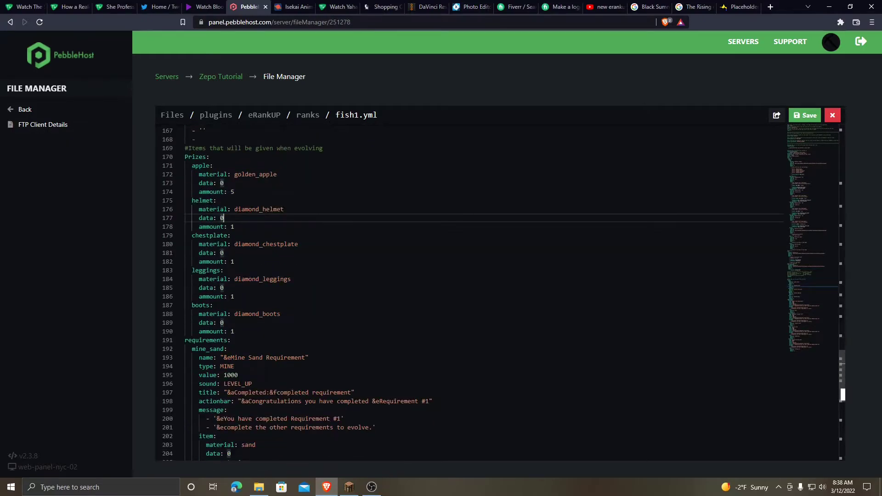
pyautogui.click(832, 115)
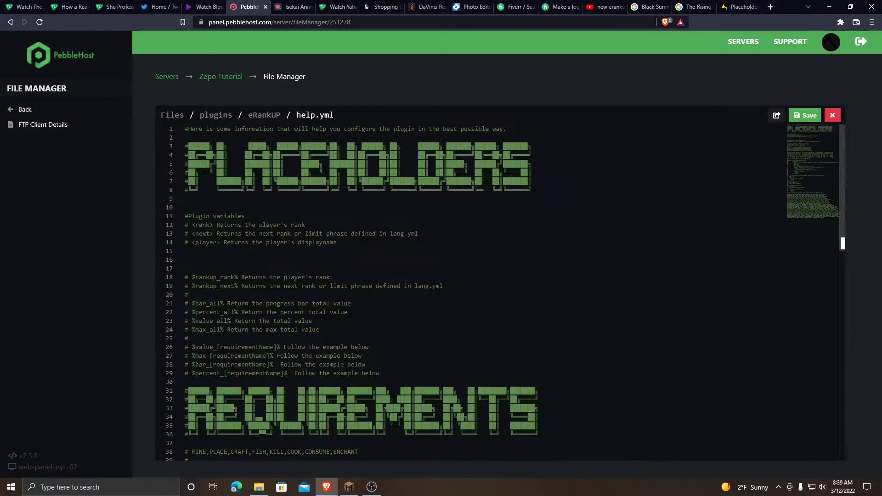
# Read help.yml's <next> placeholder description and the lang.yml message block.
pyautogui.moveTo(192, 242); pyautogui.dragTo(315, 243)
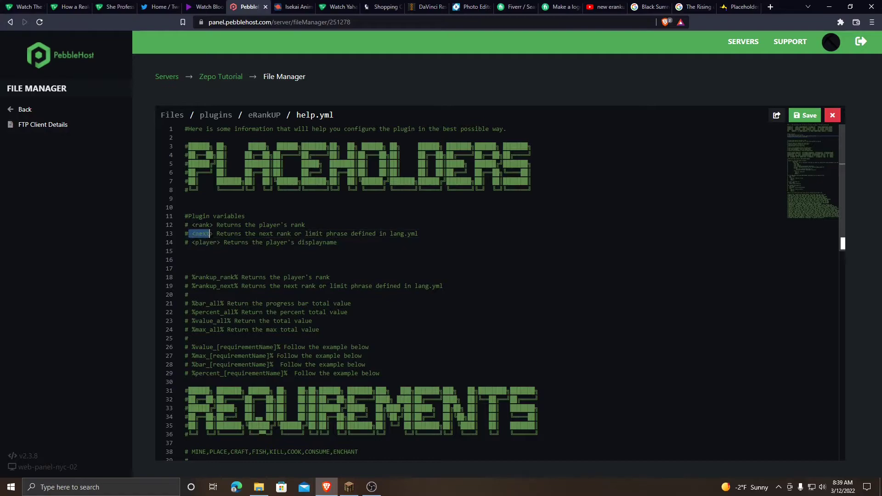
pyautogui.scroll(-3)
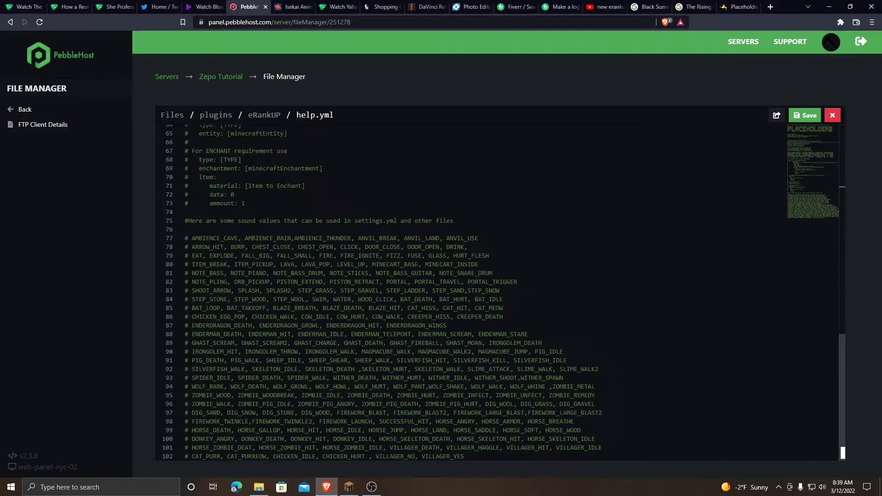
pyautogui.moveTo(191, 238); pyautogui.dragTo(428, 447)
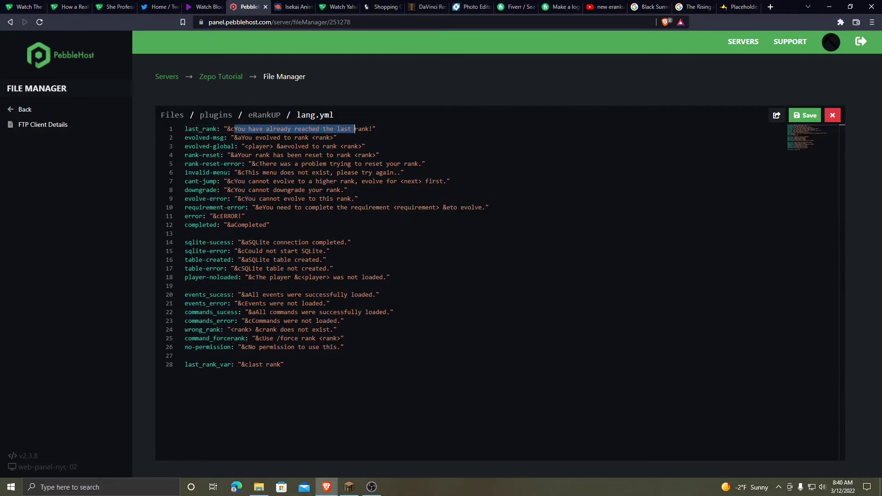
# Close lang.yml and bring up menu.yml from the eRankUP folder.
pyautogui.click(833, 115)
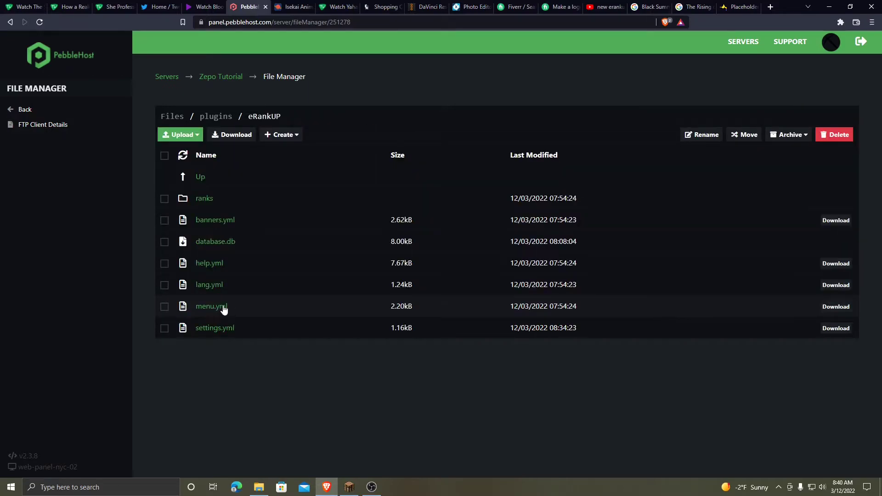
pyautogui.click(210, 306)
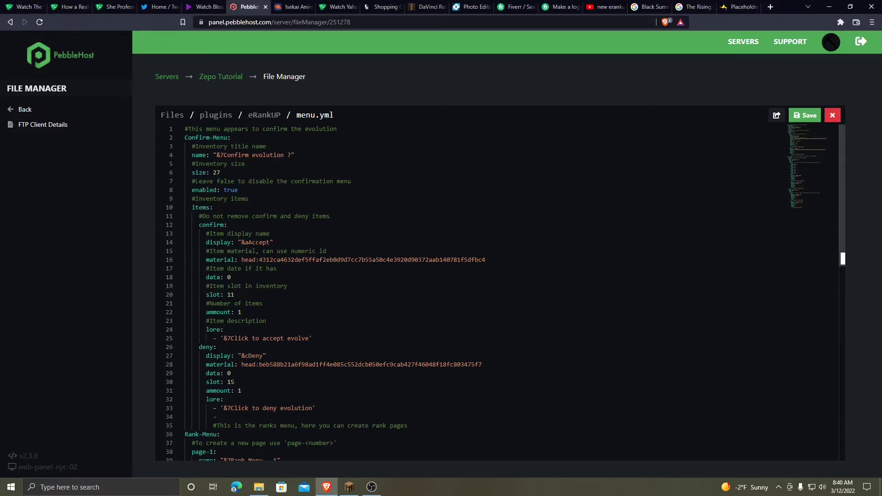
# Inspect the Rank-Menu entries: the default rank's slot value and the rank4 entry named fish3.
pyautogui.scroll(-3)
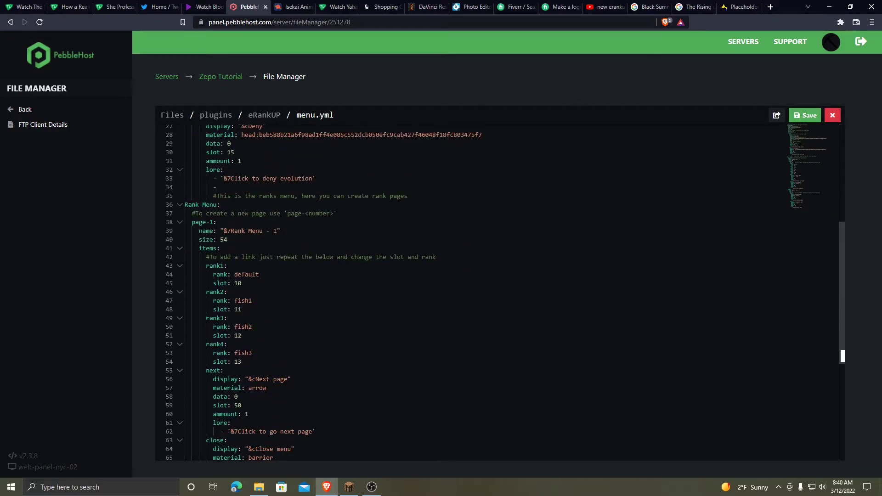
pyautogui.moveTo(230, 265); pyautogui.dragTo(223, 283)
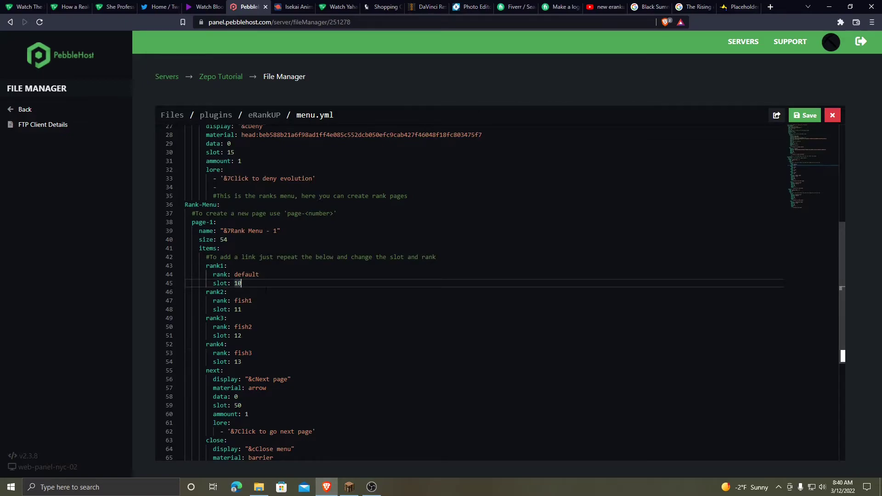
pyautogui.click(251, 353)
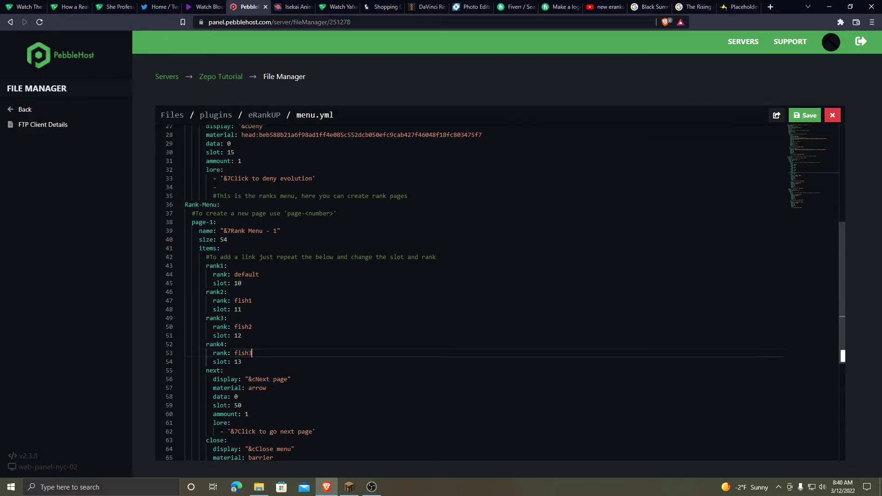
pyautogui.doubleClick(242, 352)
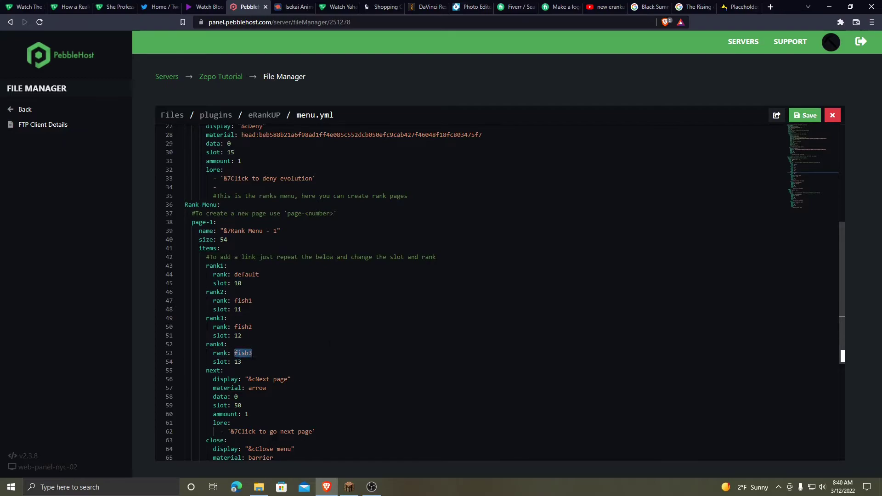
pyautogui.scroll(-3)
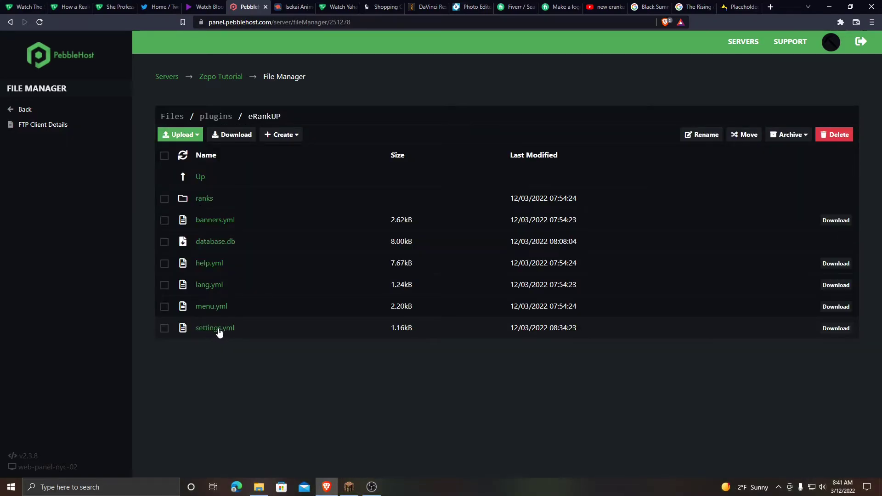
# Review settings.yml's chat format message part and the first-join false value of the join message.
pyautogui.click(215, 328)
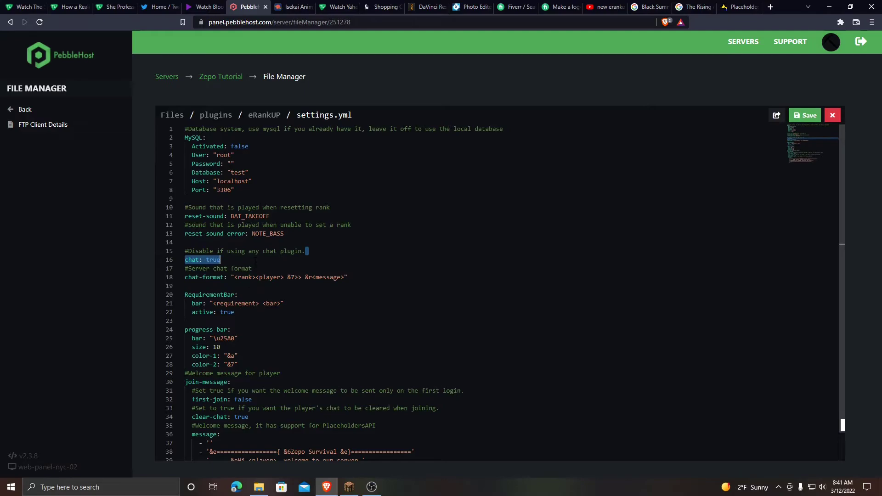
pyautogui.click(212, 260)
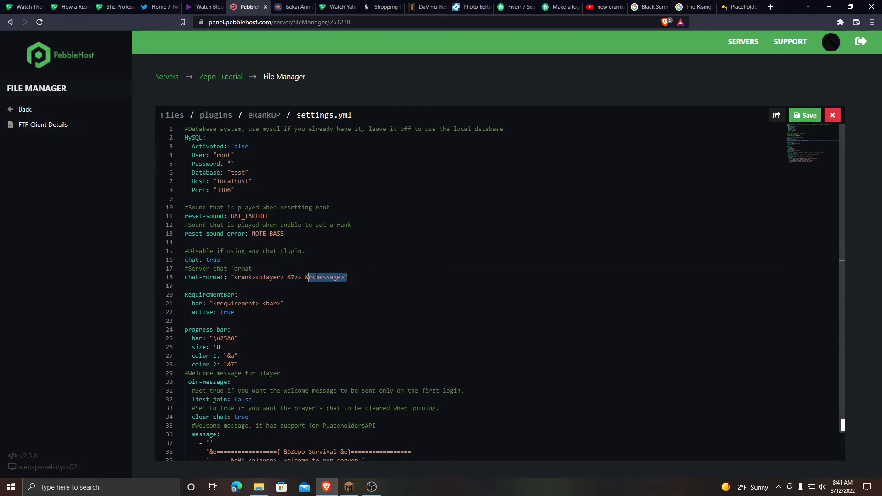
pyautogui.scroll(-3)
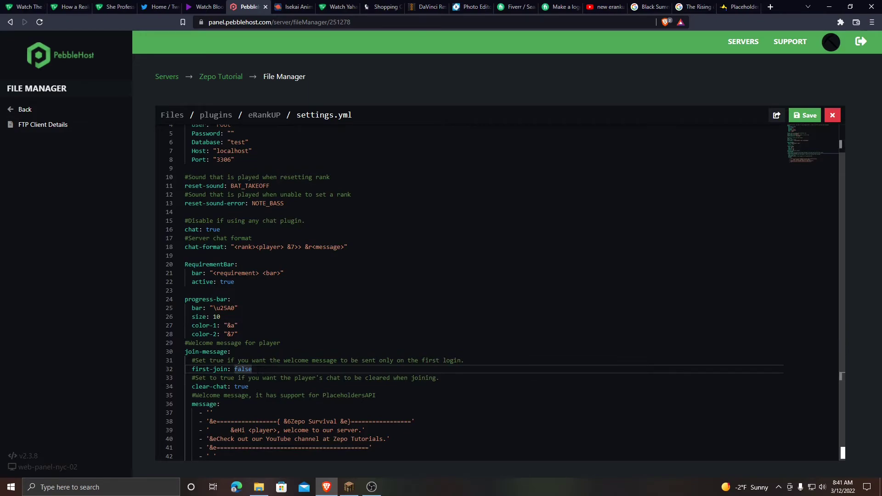
pyautogui.doubleClick(245, 369)
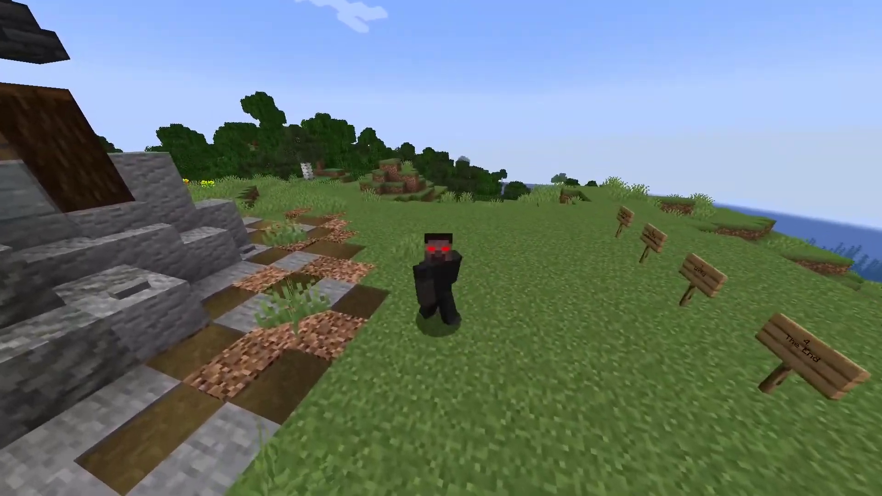
pyautogui.moveTo(440, 248)
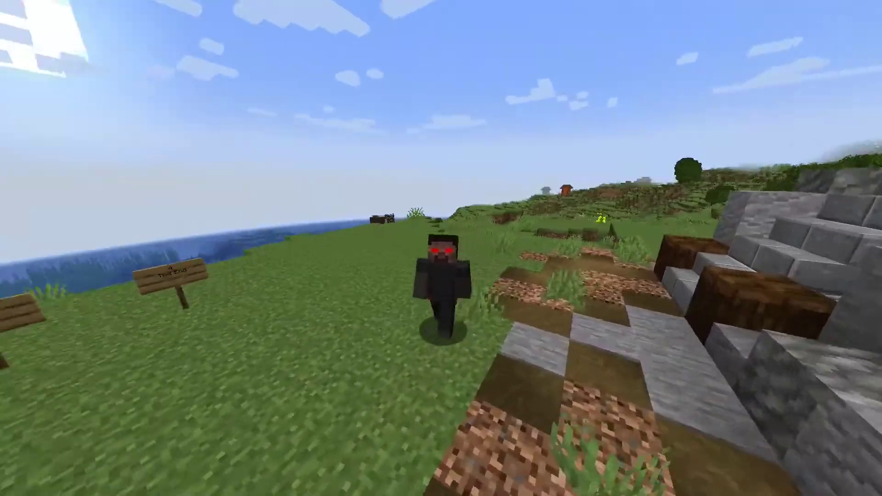